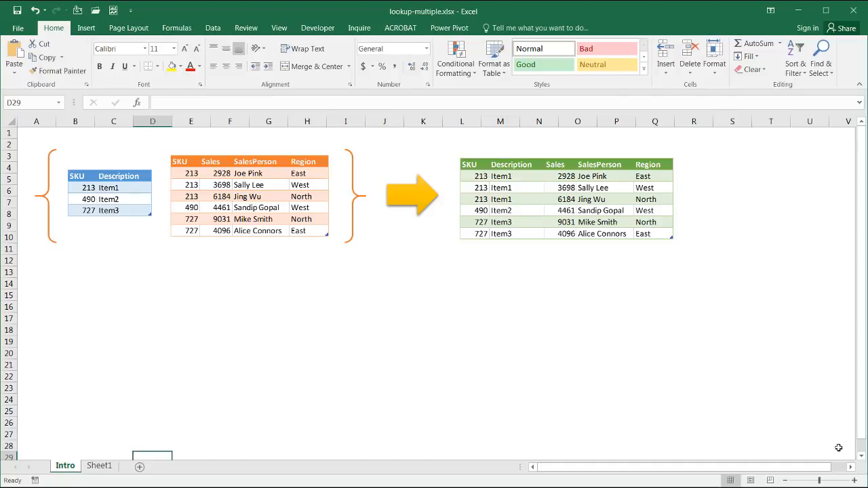
pyautogui.moveTo(838, 448)
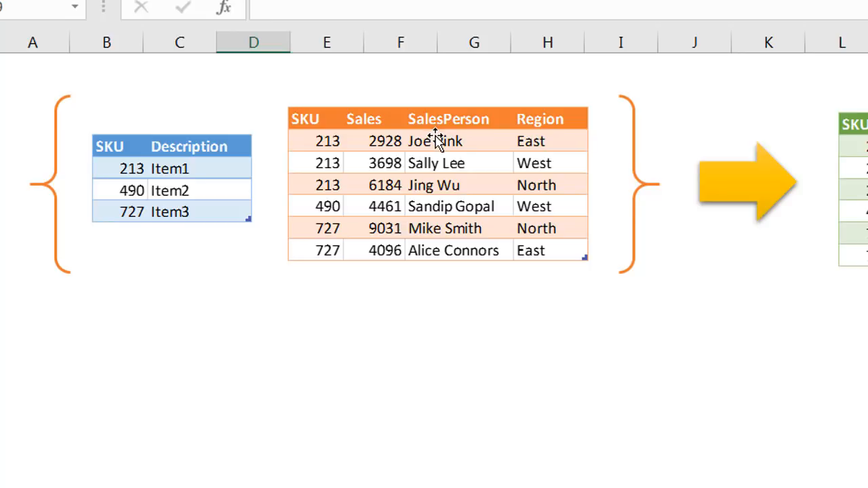
pyautogui.moveTo(378, 140)
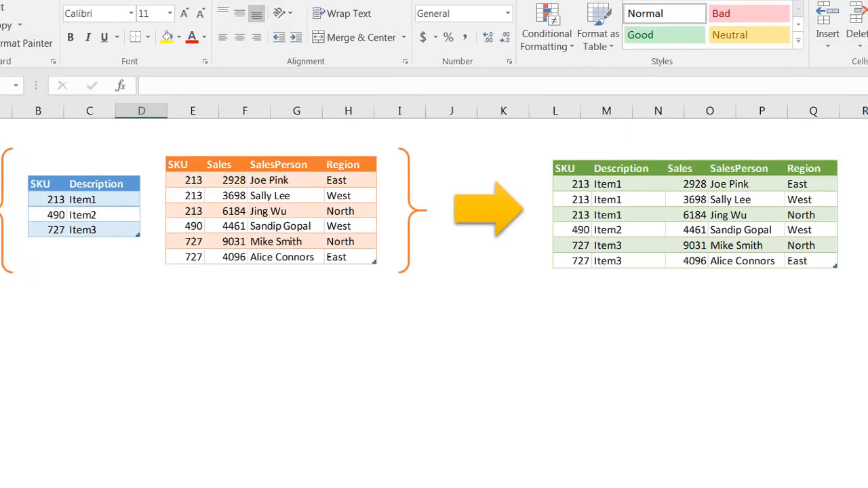
pyautogui.moveTo(95, 215)
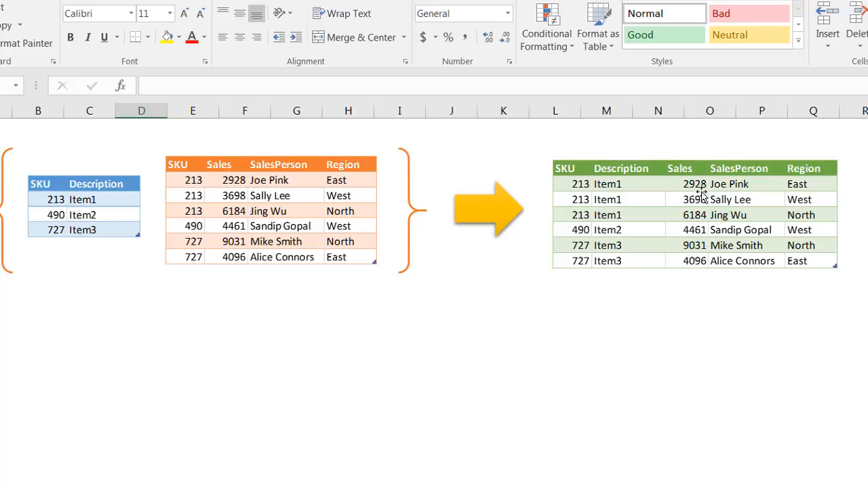
pyautogui.moveTo(252, 198)
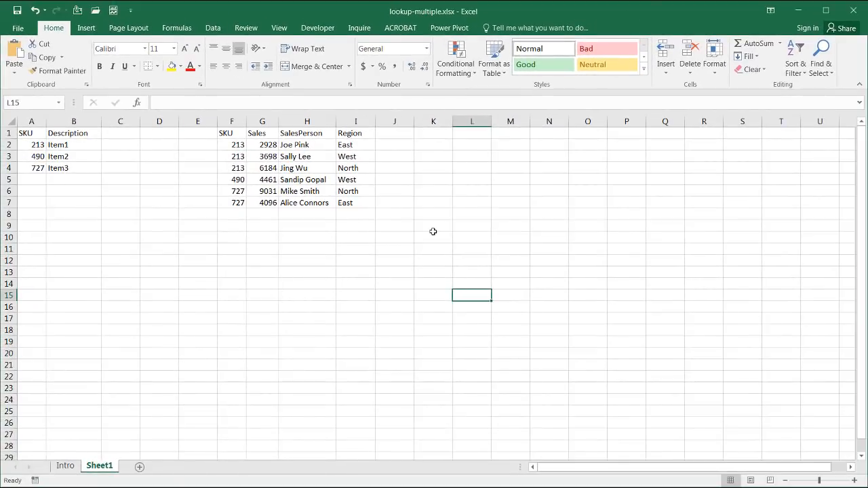
# Step: Enter a VLOOKUP in J2 that looks up F2's SKU in $A$2:$B$4 and returns column 2
pyautogui.click(394, 144)
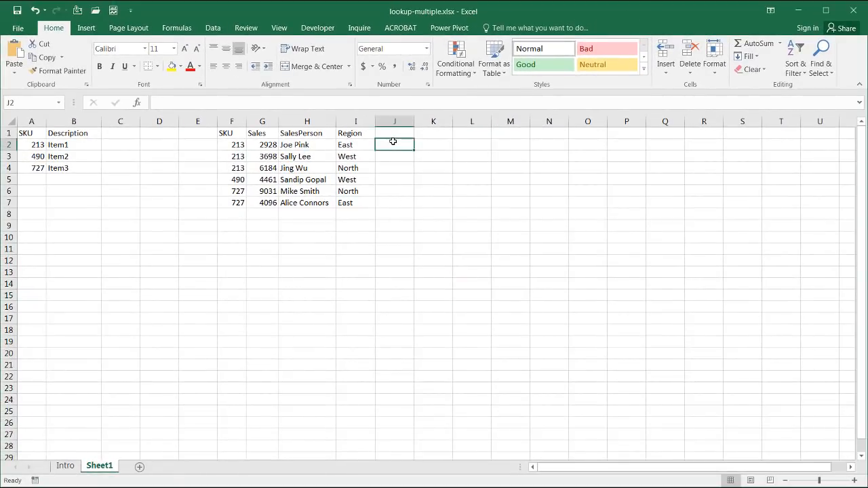
pyautogui.write('=vlo')
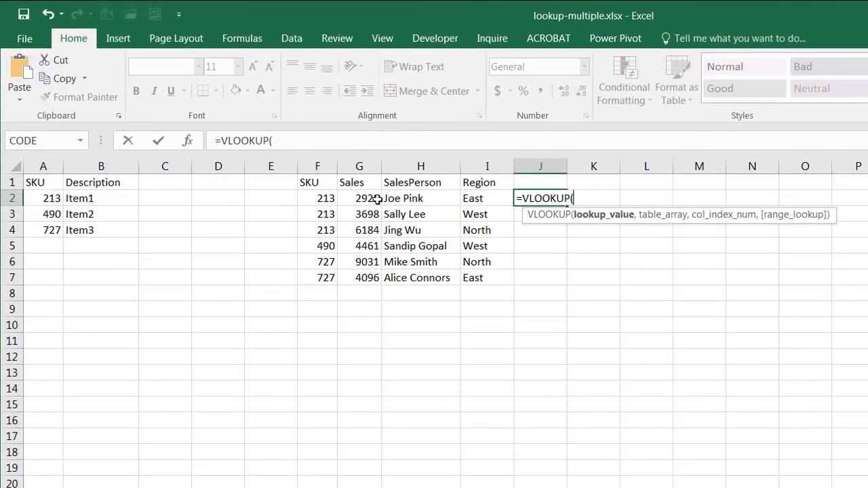
pyautogui.click(318, 198)
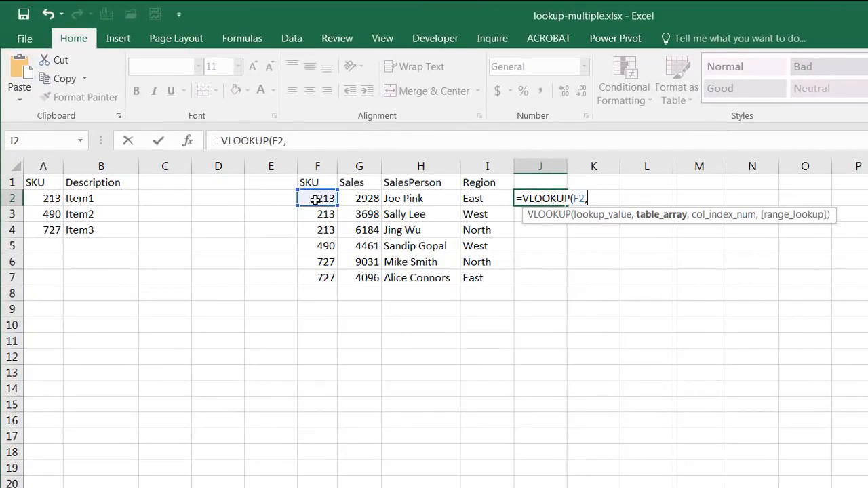
pyautogui.moveTo(44, 198); pyautogui.dragTo(100, 231)
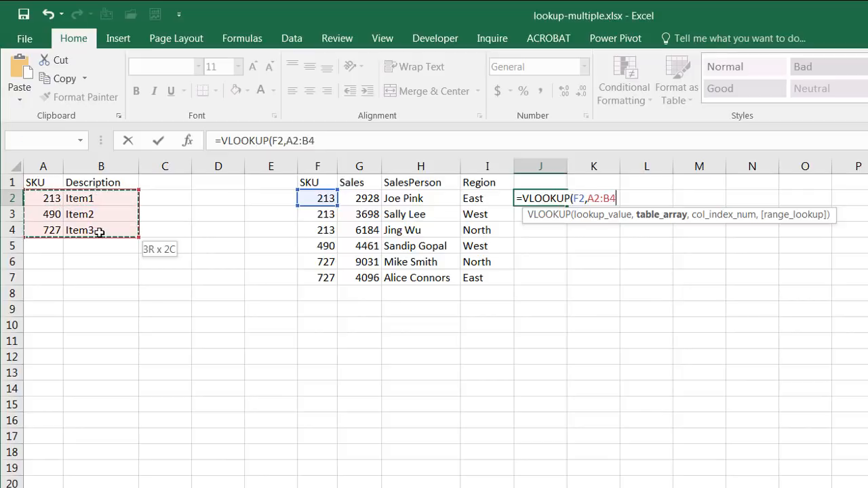
pyautogui.press('f4')
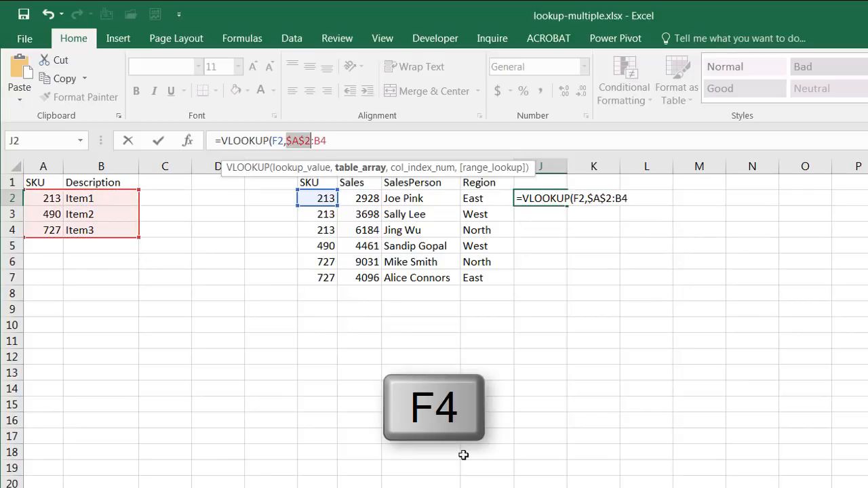
pyautogui.press('f4')
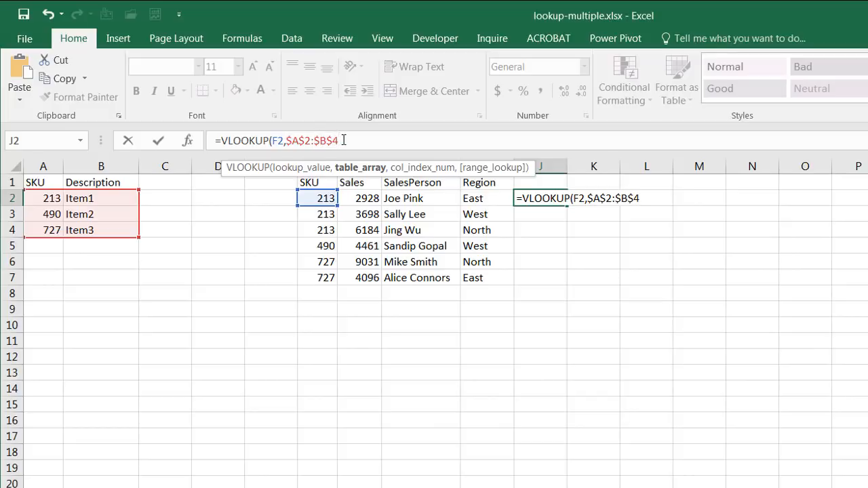
pyautogui.write(',')
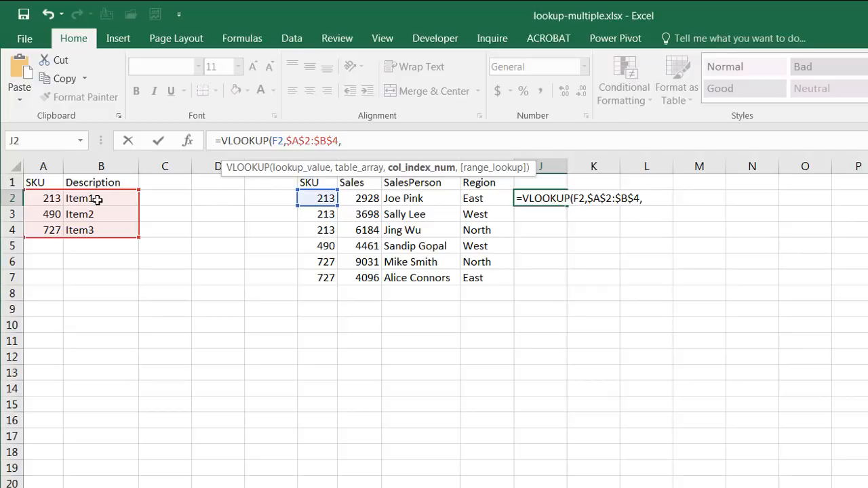
pyautogui.write('2)')
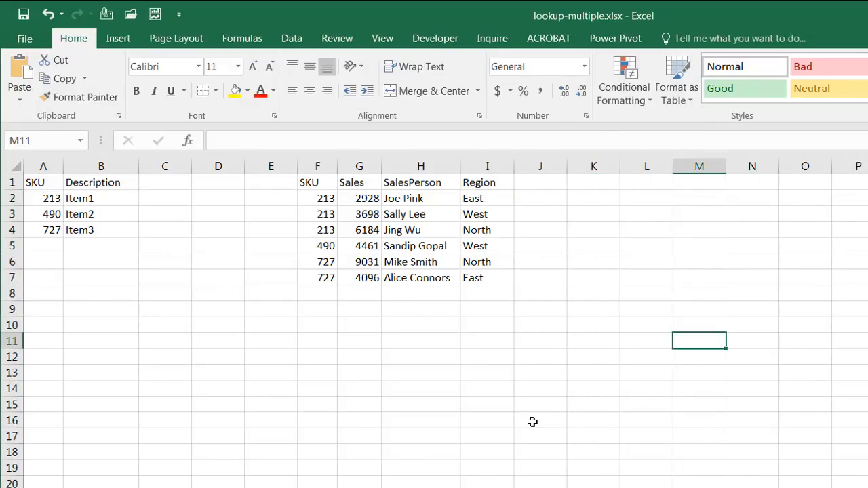
pyautogui.moveTo(545, 231)
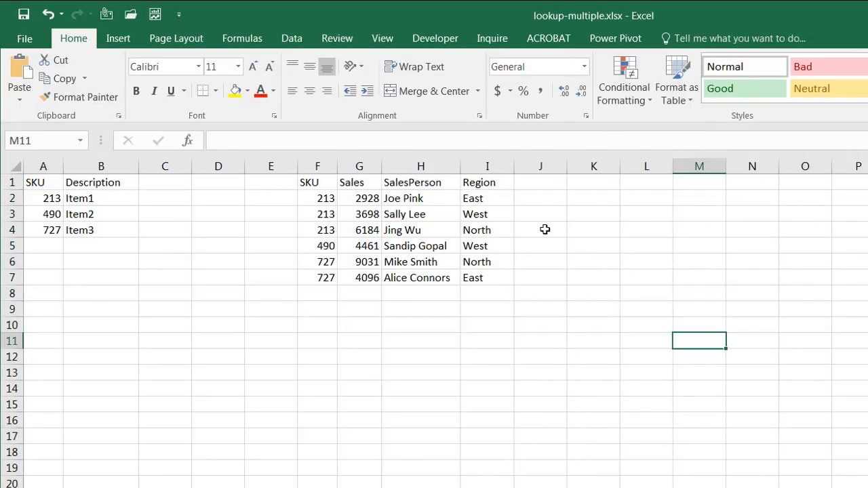
pyautogui.moveTo(164, 236)
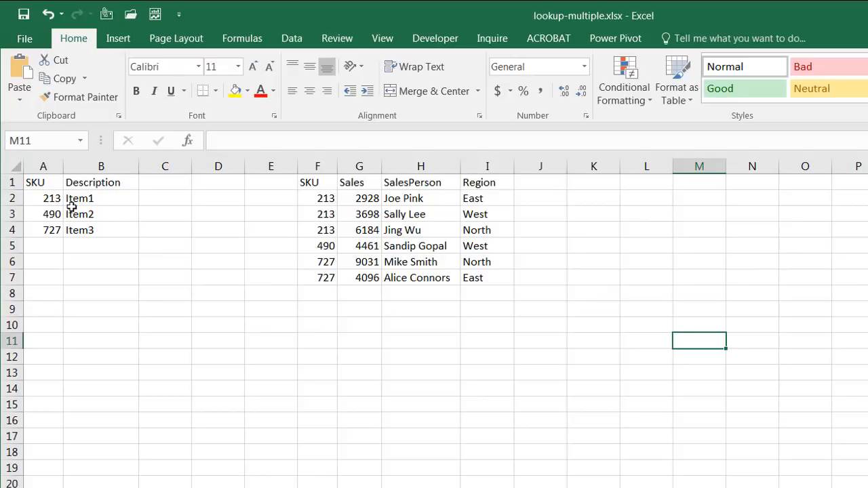
# Step: Turn A1:B4 into Table1 via Data > From Table and bring up Close & Load To in Power Query
pyautogui.click(420, 231)
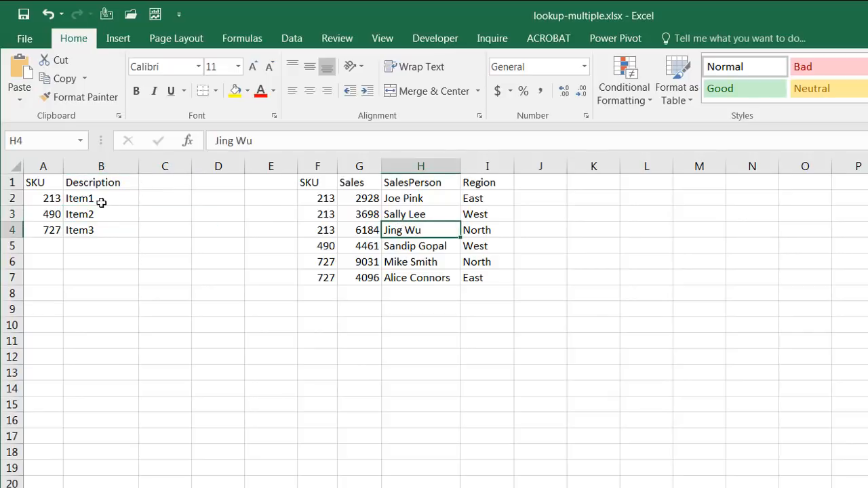
pyautogui.click(100, 198)
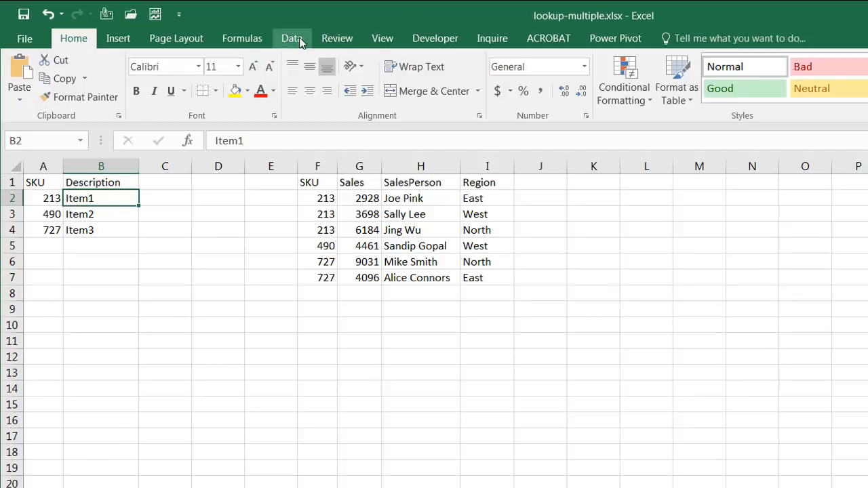
pyautogui.click(292, 38)
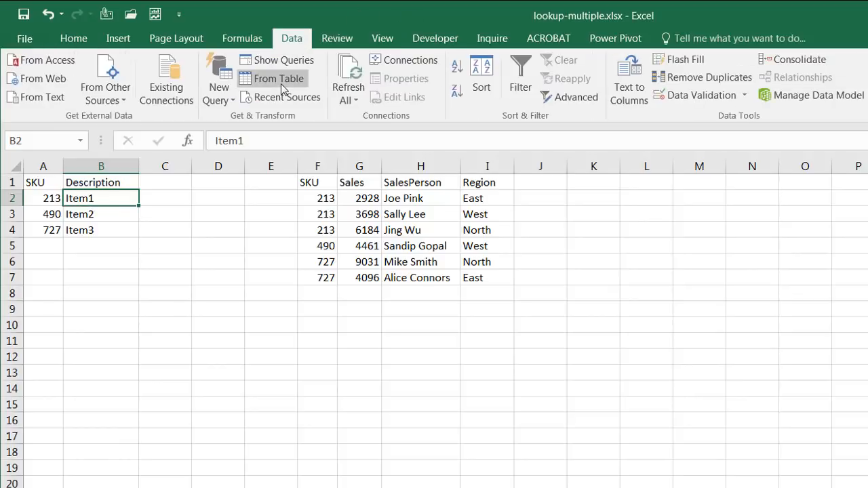
pyautogui.click(278, 77)
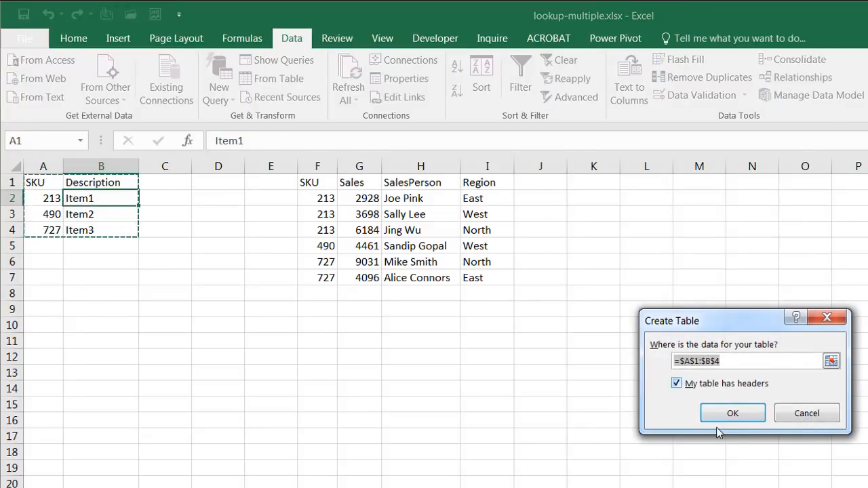
pyautogui.click(733, 412)
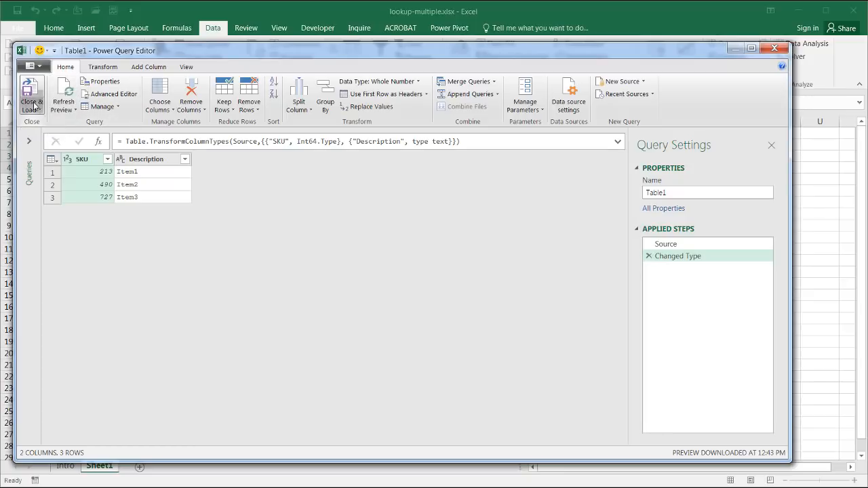
pyautogui.moveTo(31, 92)
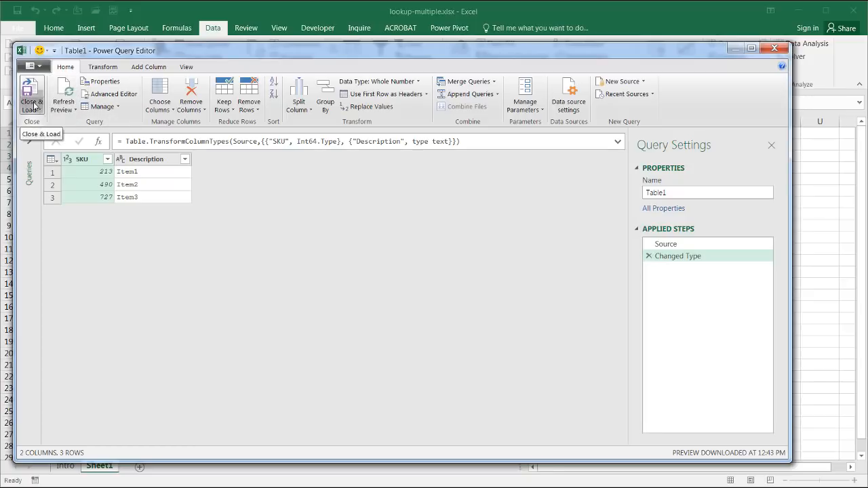
pyautogui.click(30, 109)
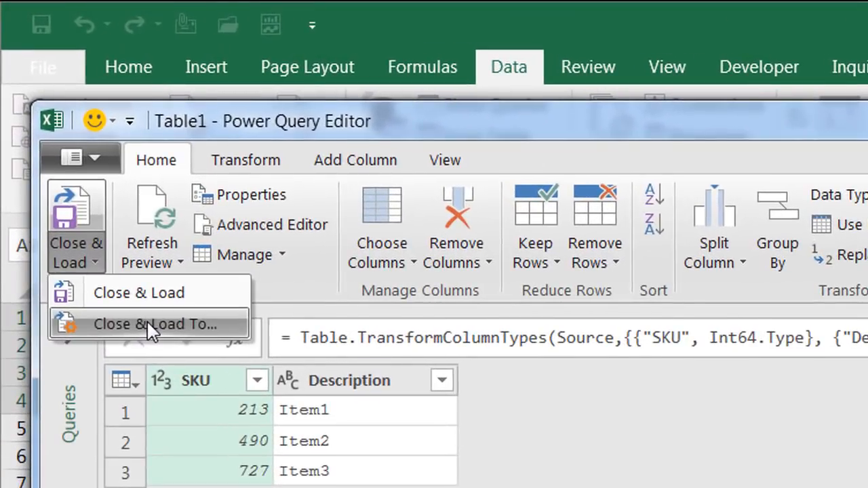
pyautogui.click(154, 325)
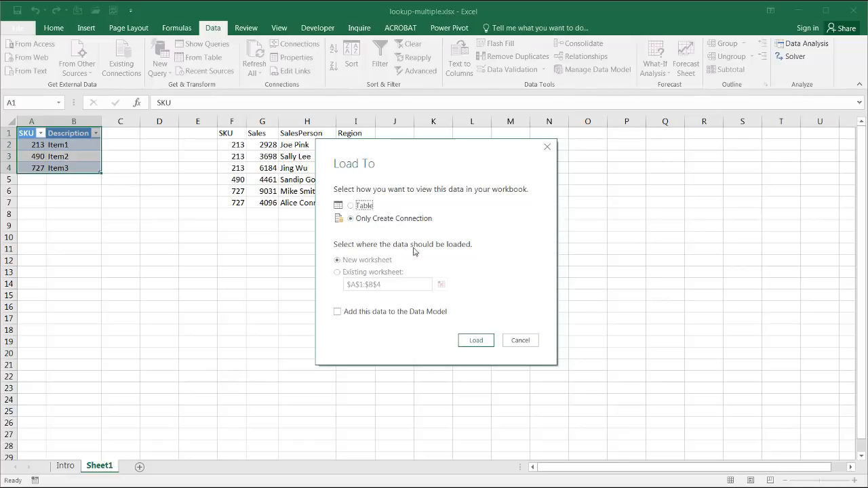
# Step: Load Table1 connection-only, then make the sales range Table2 and load it connection-only too
pyautogui.click(475, 340)
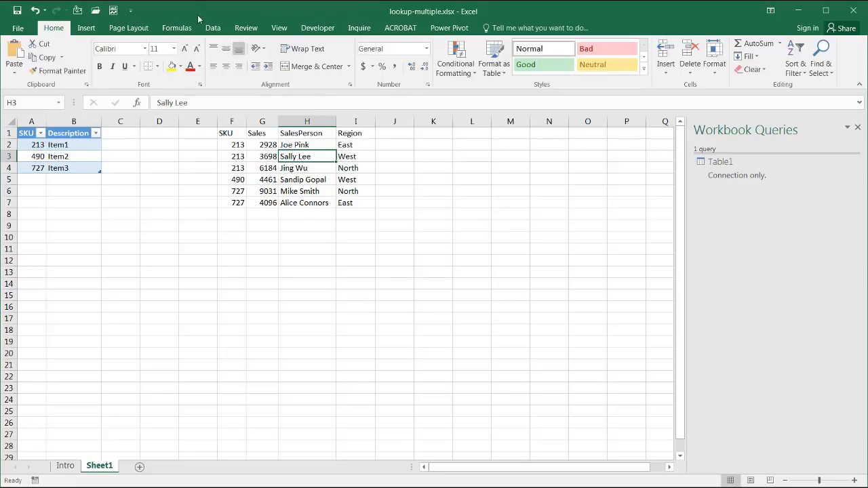
pyautogui.click(211, 27)
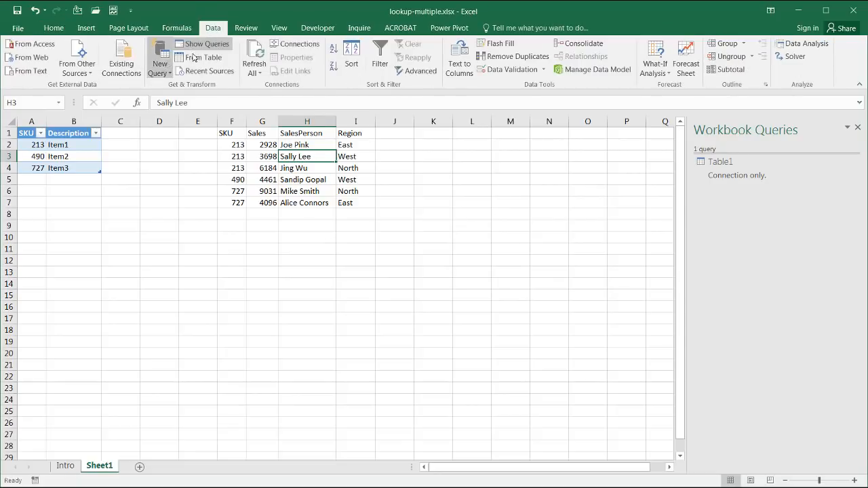
pyautogui.click(204, 57)
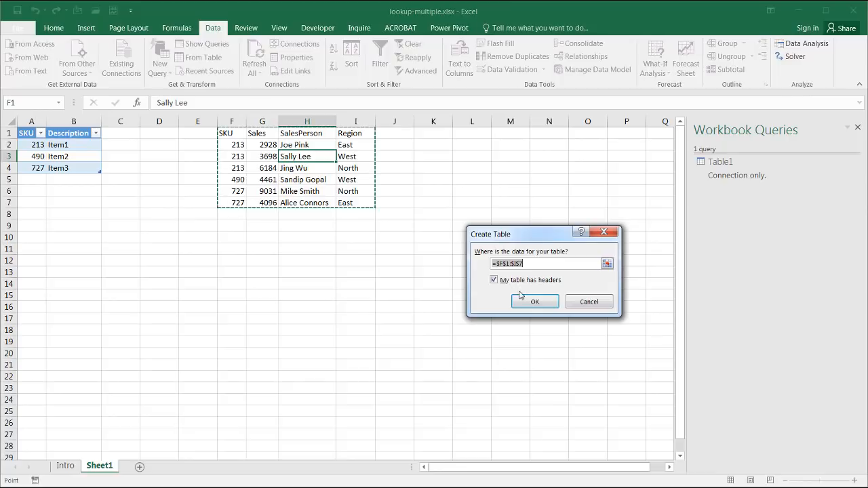
pyautogui.click(534, 301)
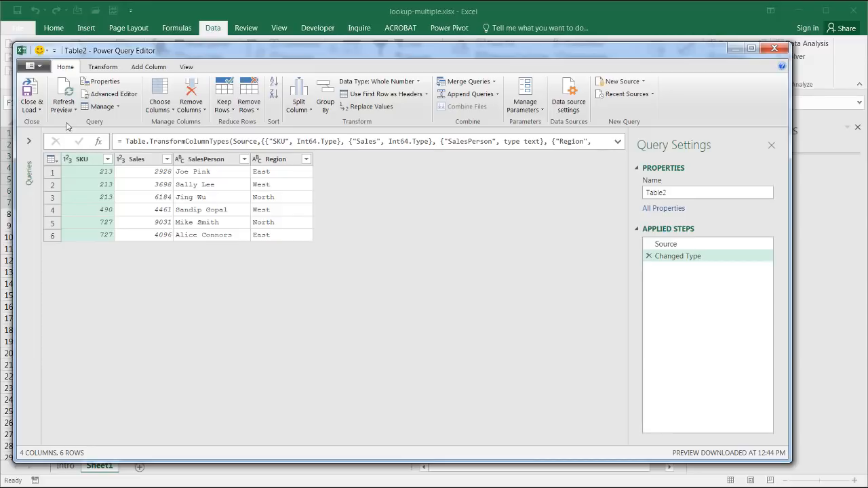
pyautogui.click(31, 95)
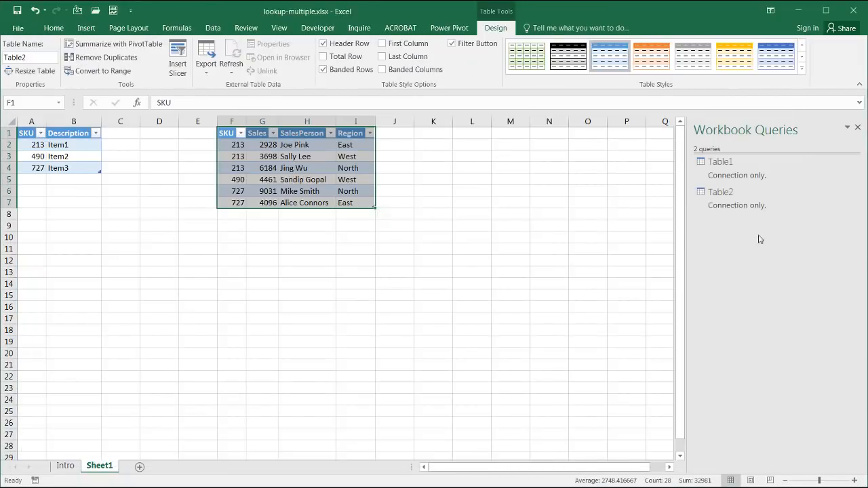
# Step: Create a reference query, Table1 (2), from Table1 in the Workbook Queries pane
pyautogui.click(720, 193)
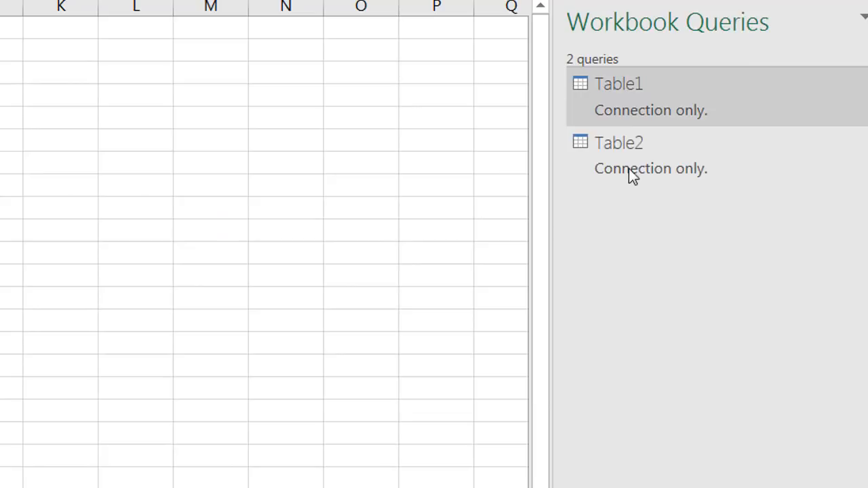
pyautogui.click(619, 84)
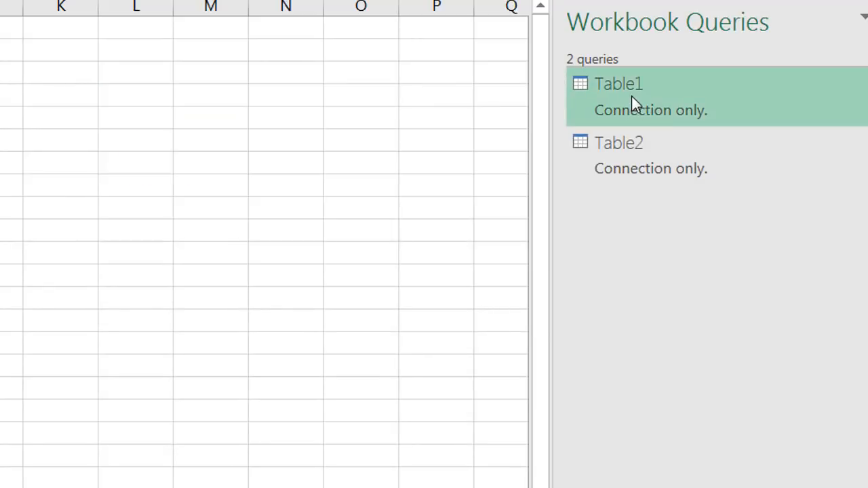
pyautogui.rightClick(619, 84)
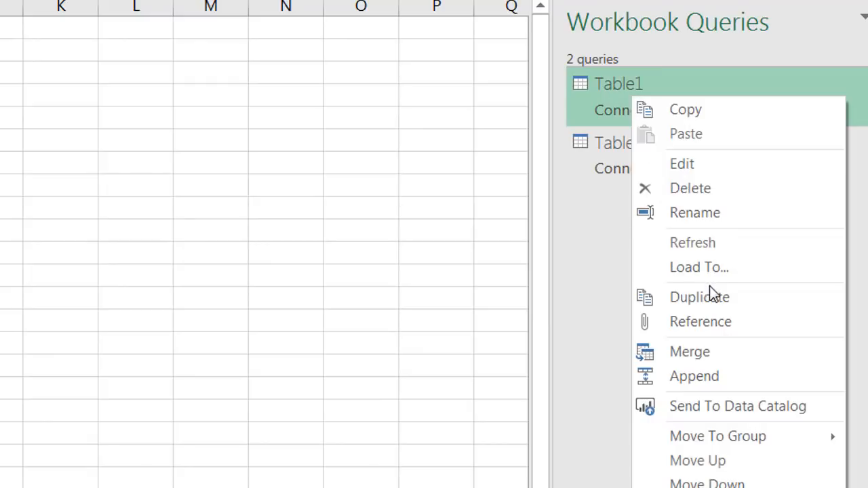
pyautogui.moveTo(726, 329)
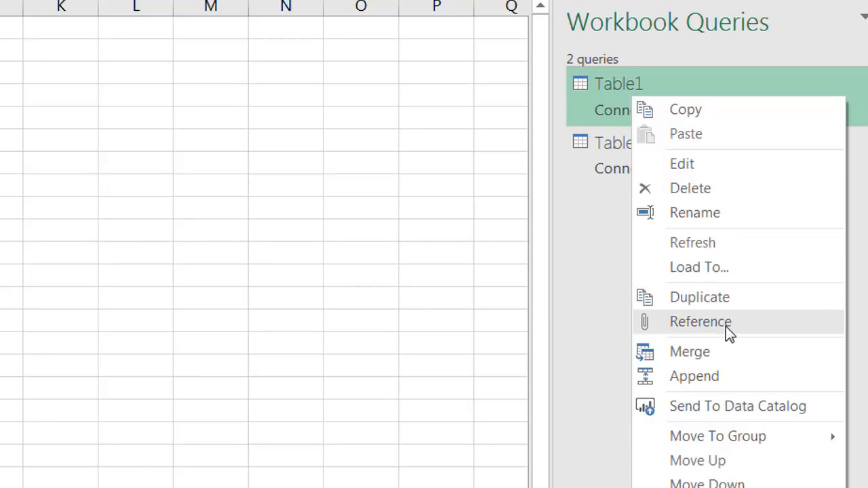
pyautogui.click(700, 321)
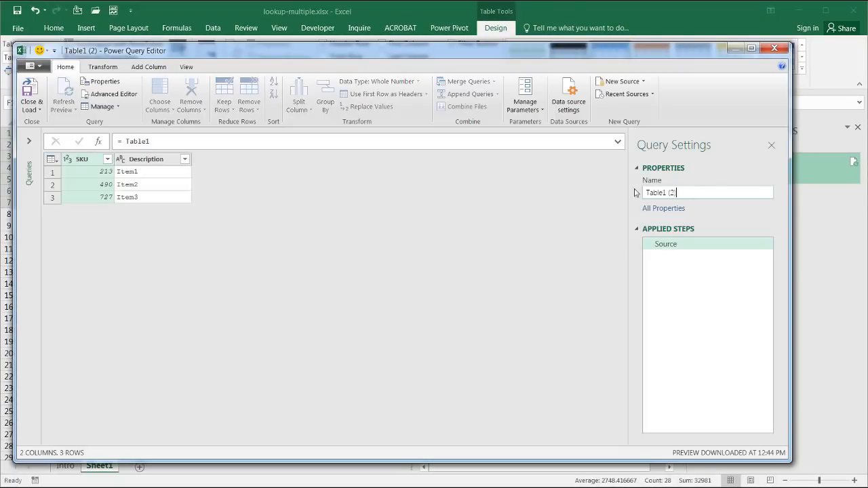
# Step: Rename the reference query to Combine and start Merge Queries on it
pyautogui.write('Combine')
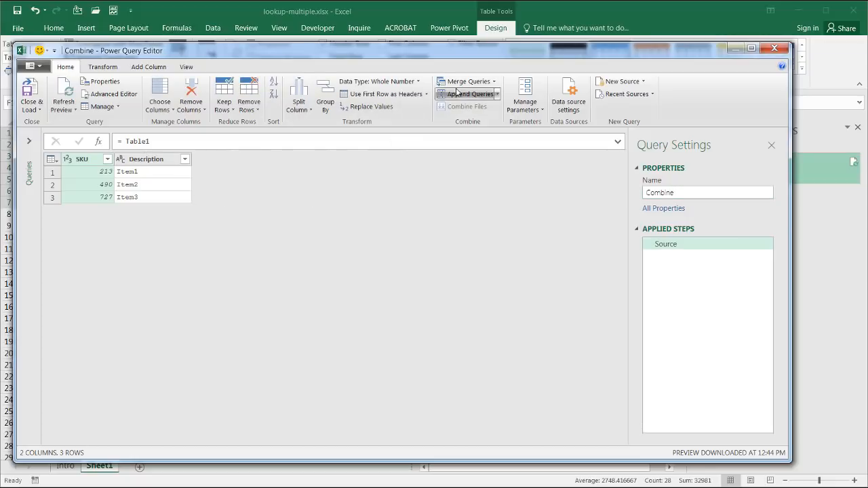
pyautogui.moveTo(495, 219)
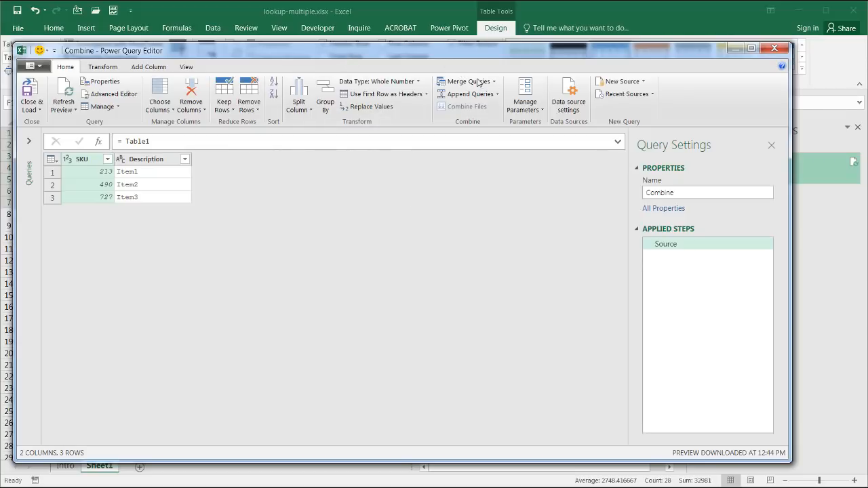
pyautogui.click(494, 81)
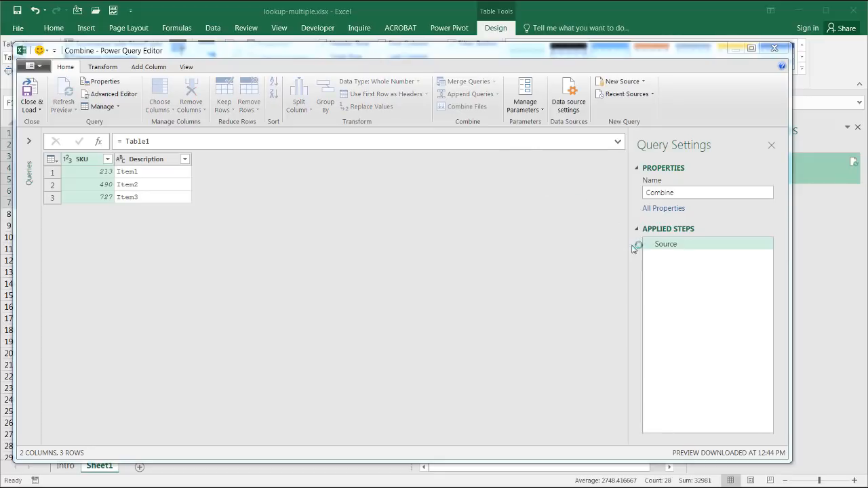
pyautogui.click(467, 82)
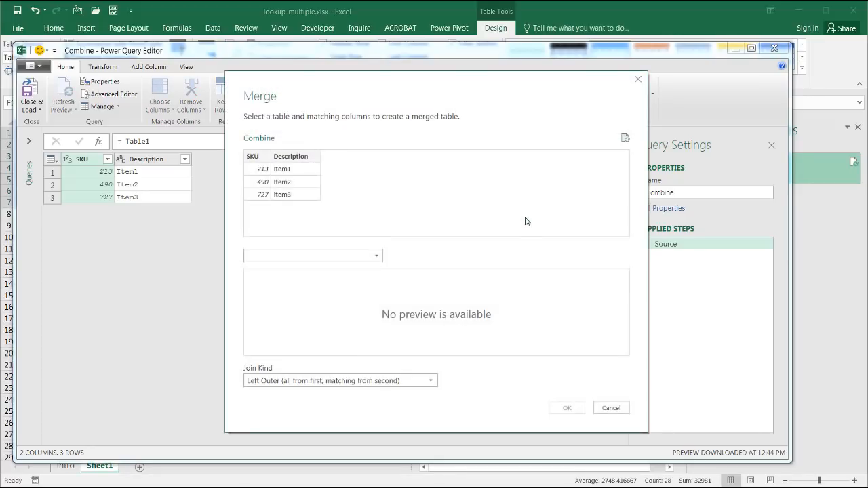
pyautogui.moveTo(301, 247)
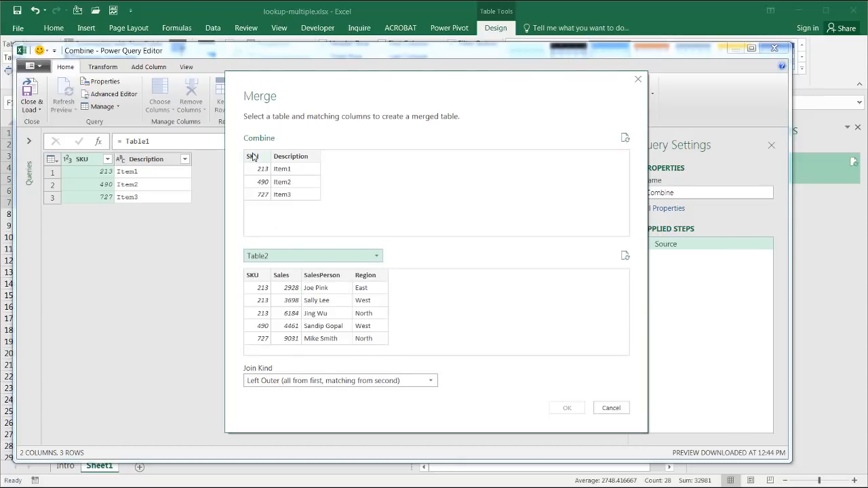
# Step: Merge Table2 into Combine on the SKU column with a Left Outer join
pyautogui.click(253, 274)
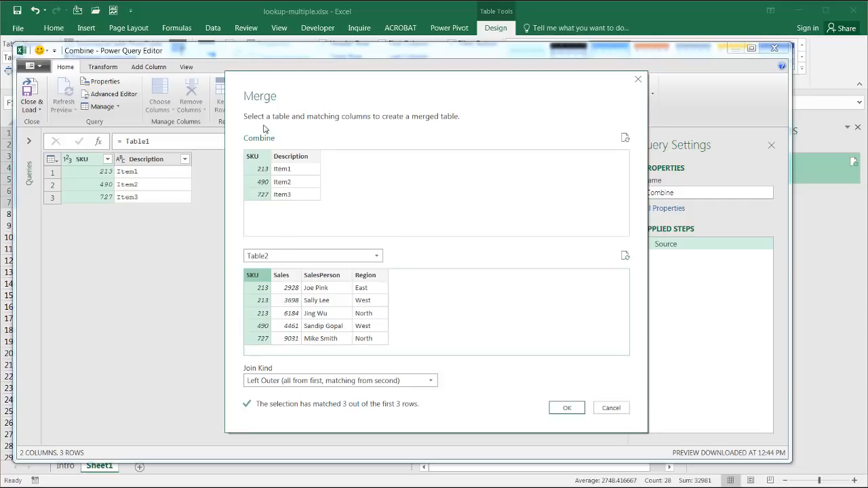
pyautogui.moveTo(266, 288)
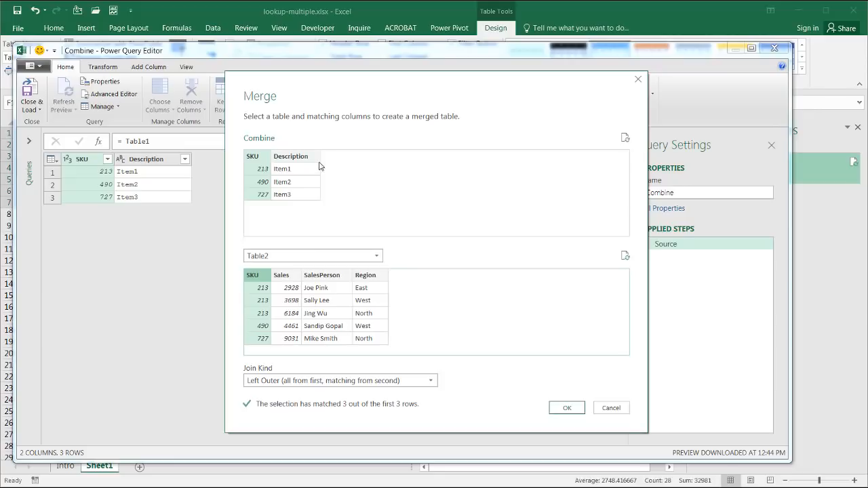
pyautogui.moveTo(564, 331)
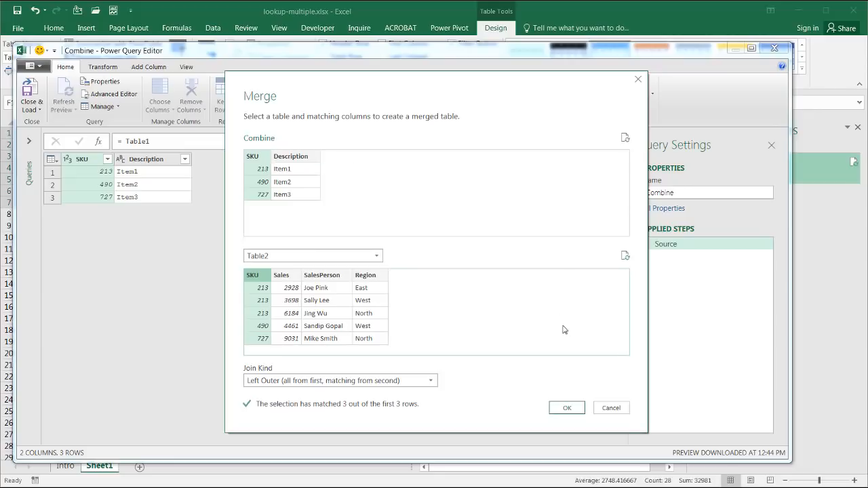
pyautogui.click(567, 408)
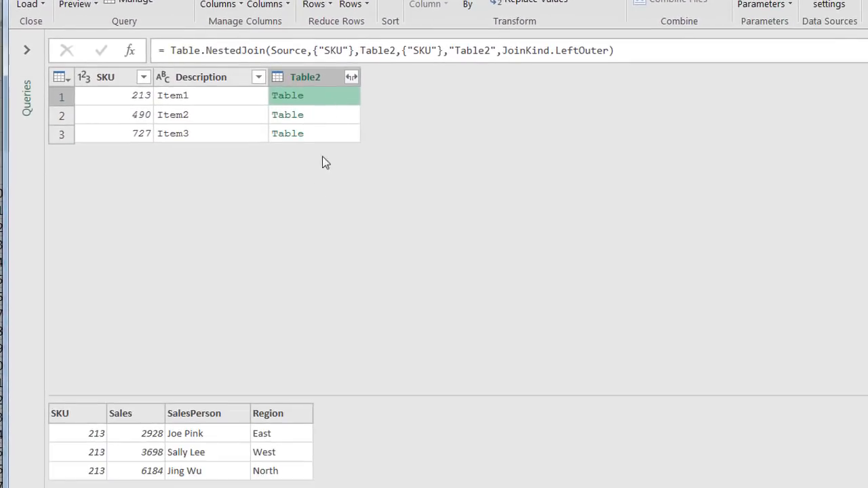
pyautogui.moveTo(148, 451)
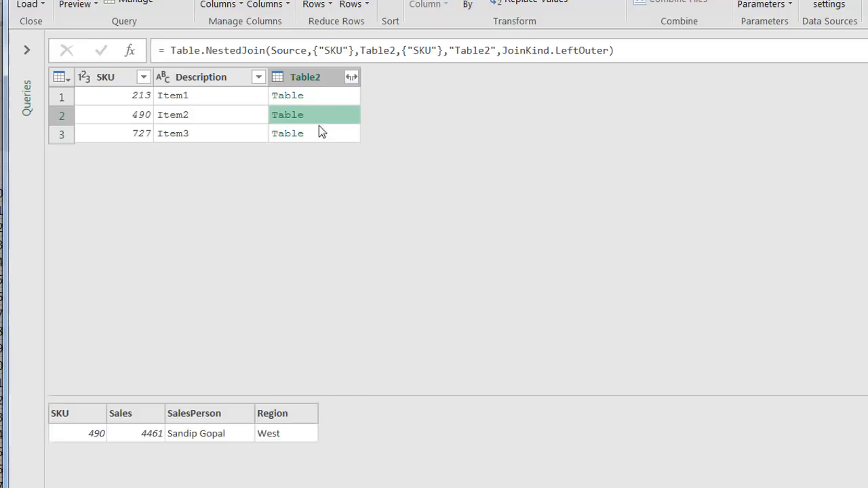
pyautogui.moveTo(224, 138)
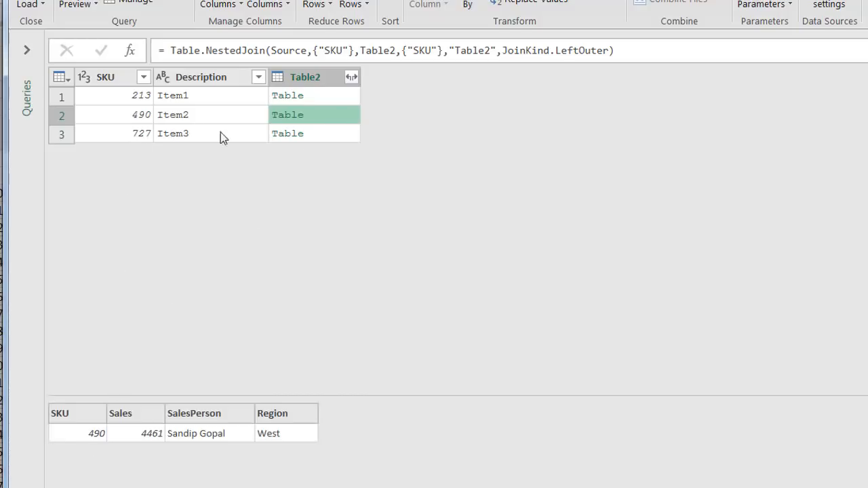
pyautogui.click(288, 133)
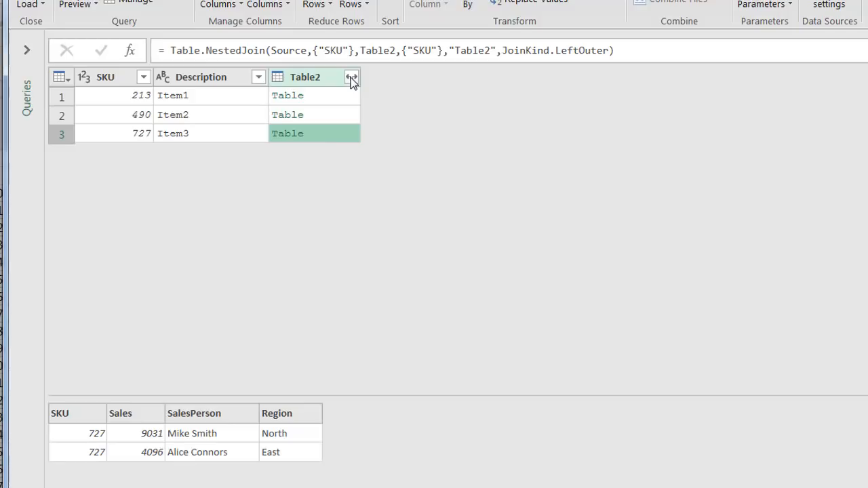
# Step: Expand the Table2 column into Sales, SalesPerson and Region, leaving out SKU
pyautogui.click(351, 76)
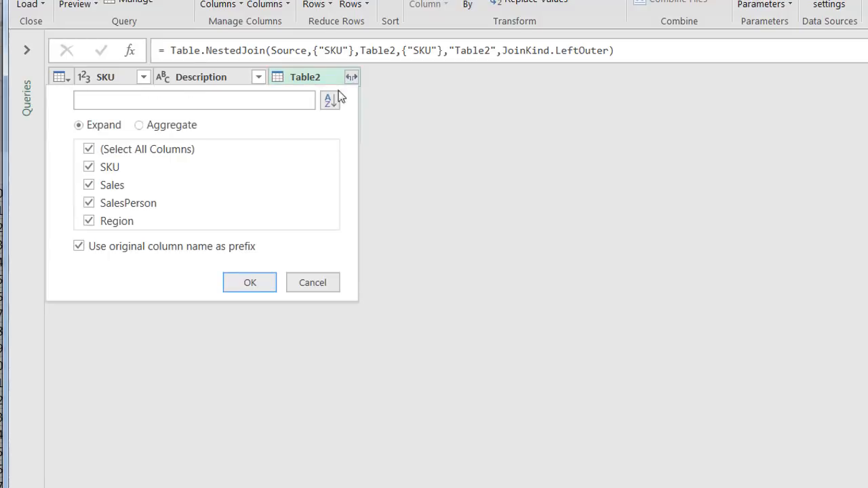
pyautogui.click(88, 167)
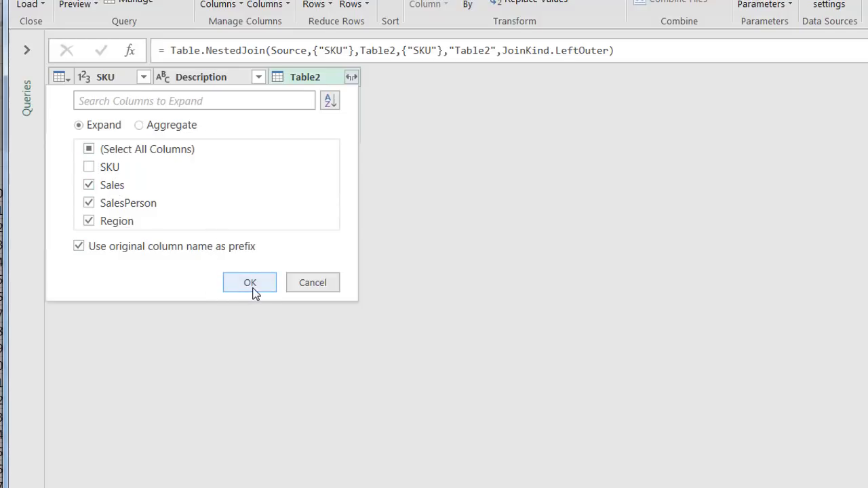
pyautogui.click(249, 282)
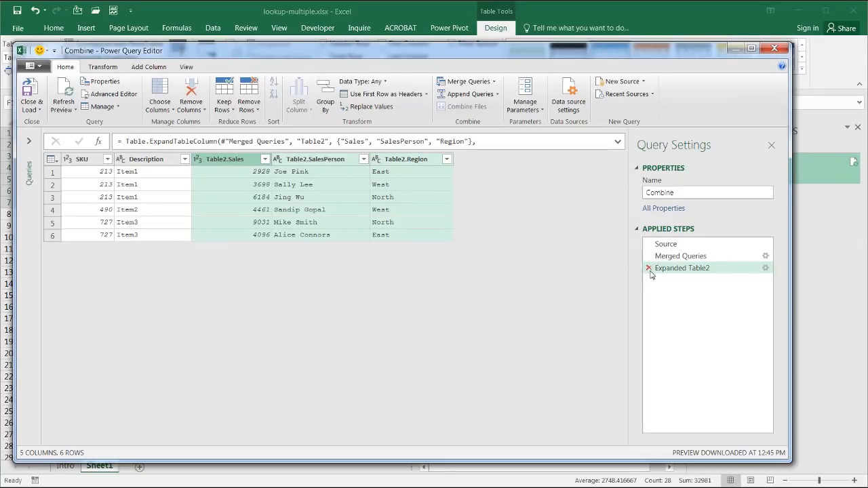
# Step: Delete the Expanded Table2 step and re-expand Sales, SalesPerson, Region without the Table2 prefix
pyautogui.click(649, 267)
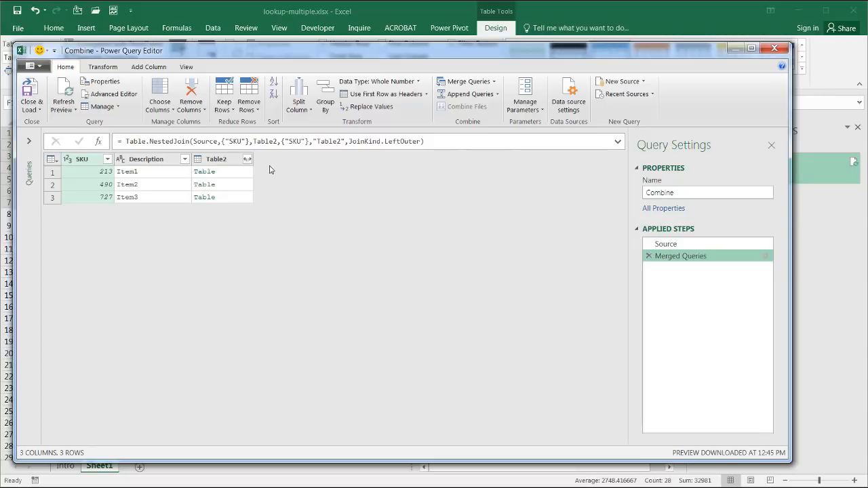
pyautogui.click(247, 158)
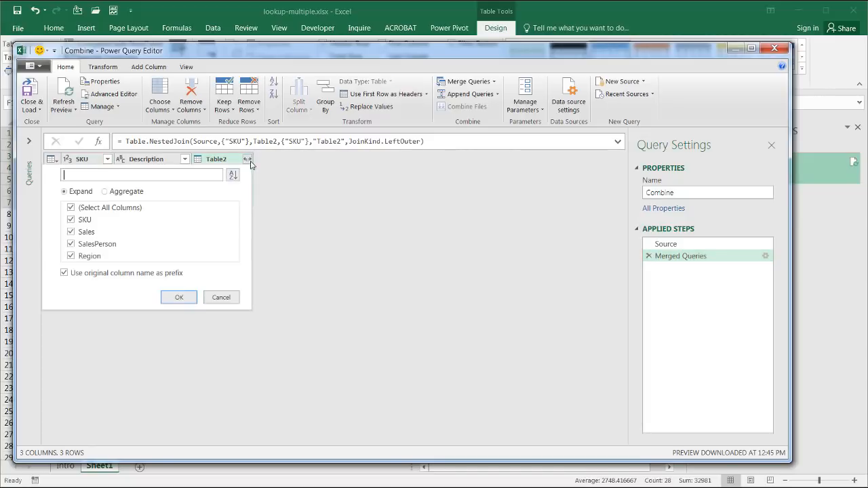
pyautogui.click(71, 220)
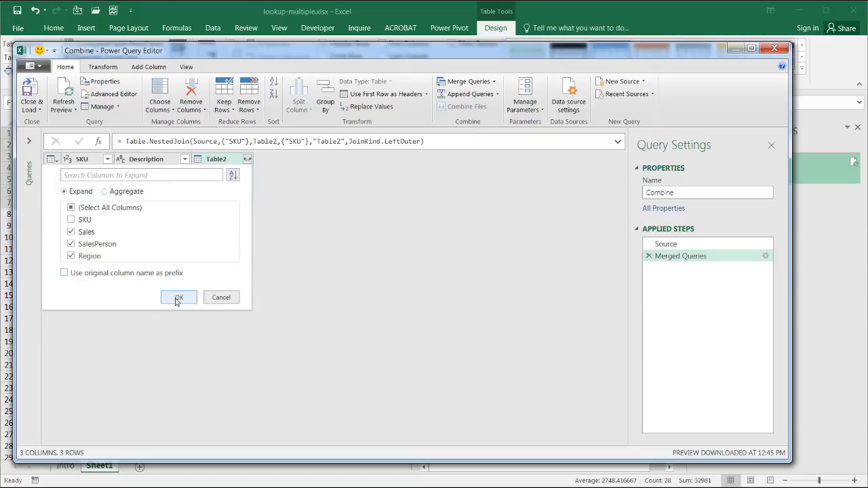
pyautogui.click(179, 298)
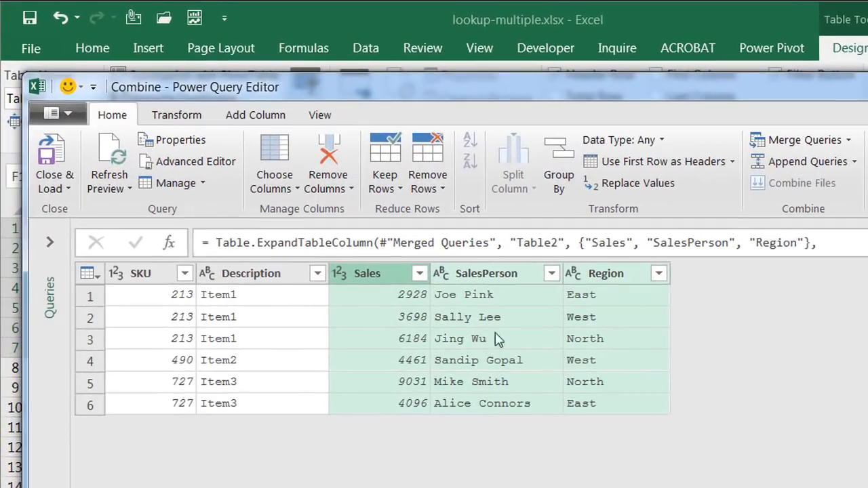
pyautogui.moveTo(233, 301)
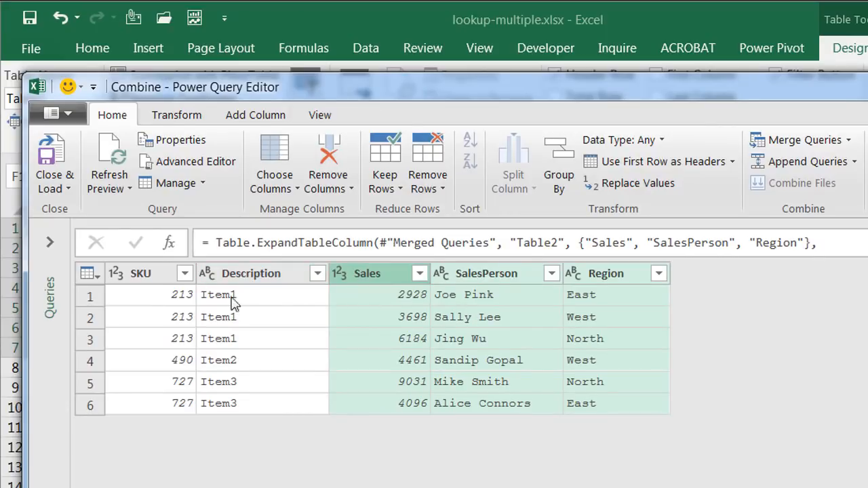
pyautogui.moveTo(171, 309)
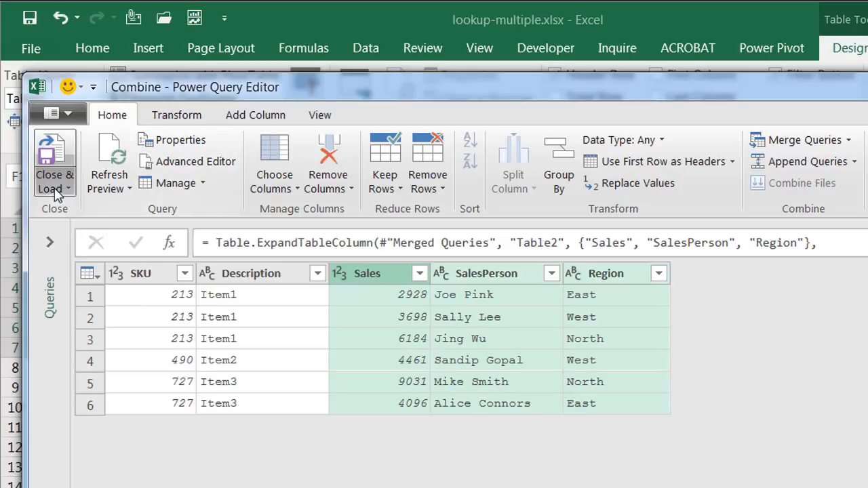
# Step: Load Combine via Close & Load To as a table on a new worksheet
pyautogui.click(54, 169)
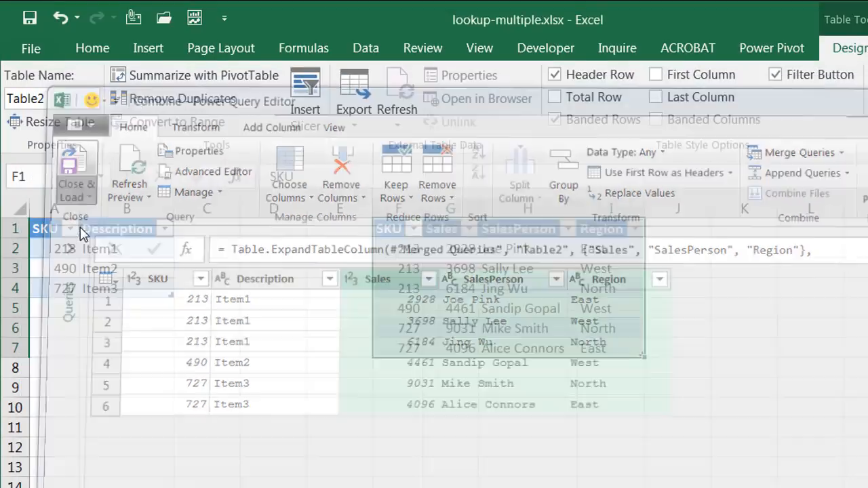
pyautogui.click(76, 169)
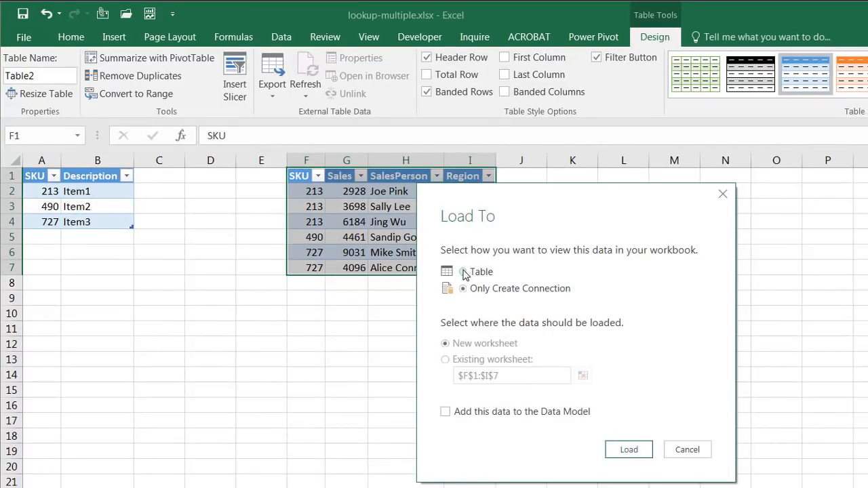
pyautogui.click(628, 451)
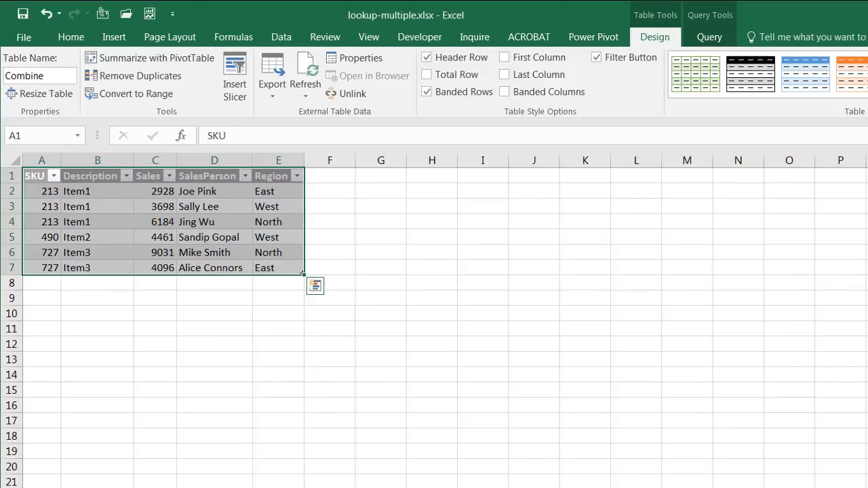
pyautogui.moveTo(120, 206)
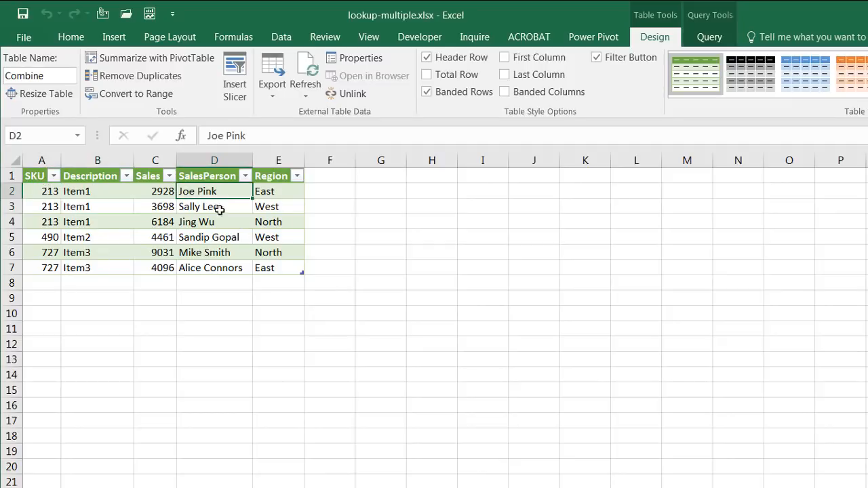
pyautogui.click(214, 223)
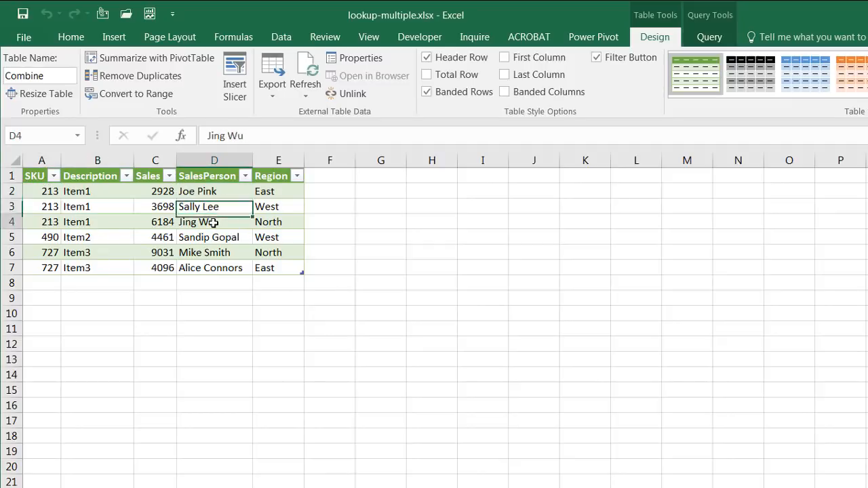
pyautogui.click(215, 190)
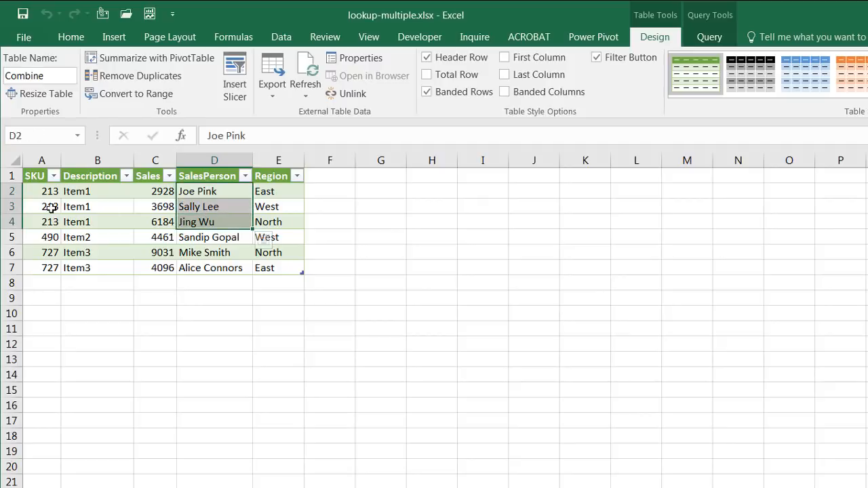